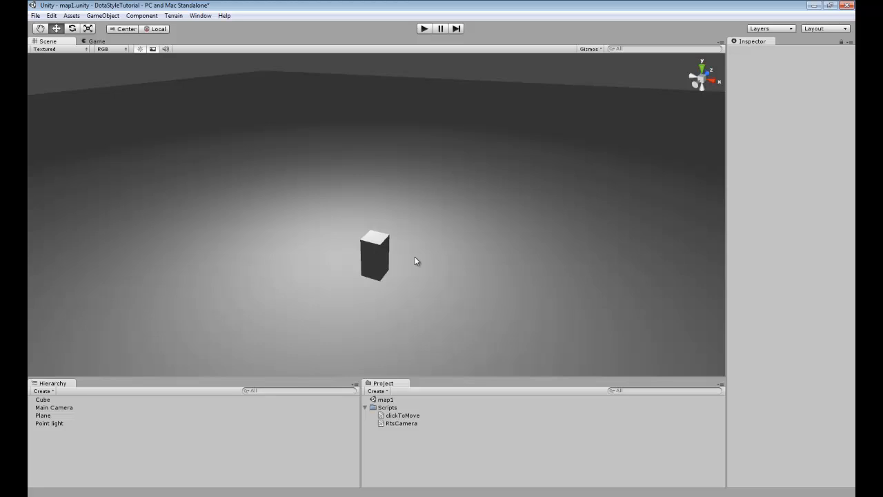
mouse_move(247, 199)
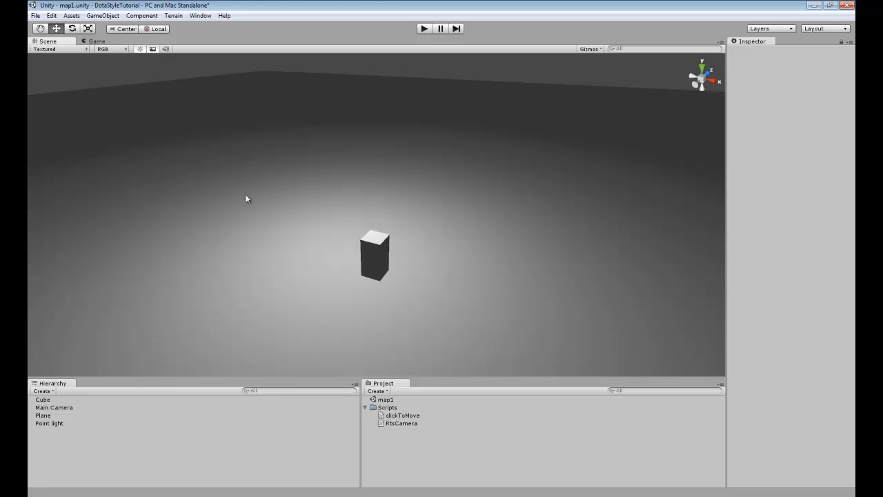
mouse_move(385, 207)
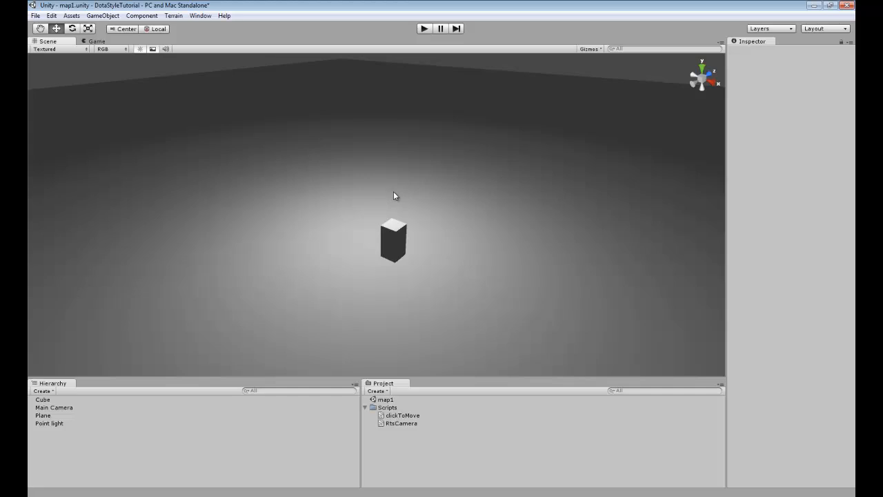
mouse_move(476, 212)
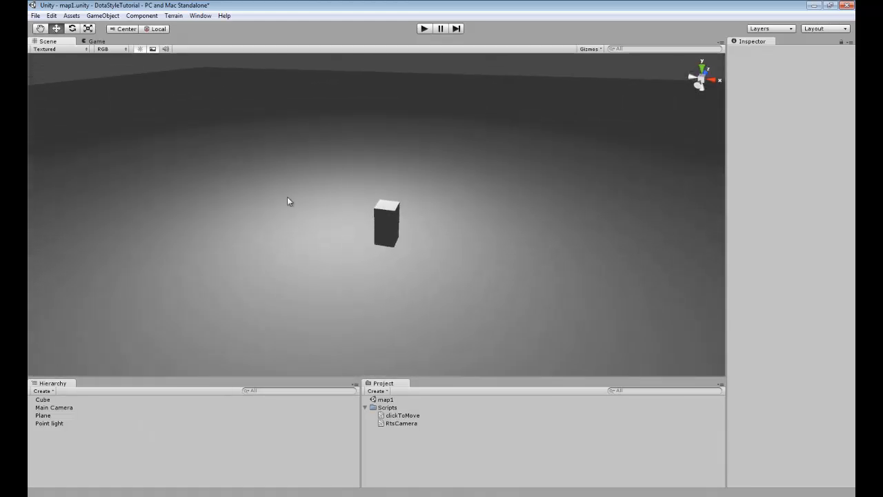
mouse_move(466, 172)
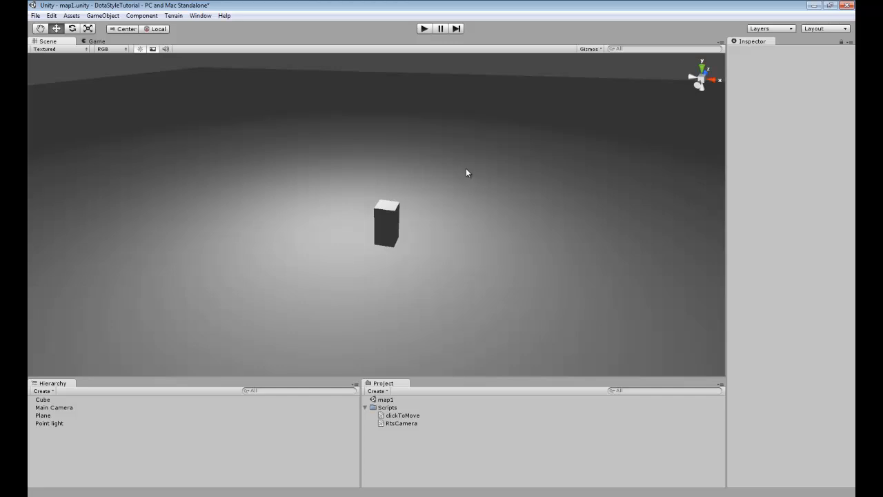
mouse_move(67, 411)
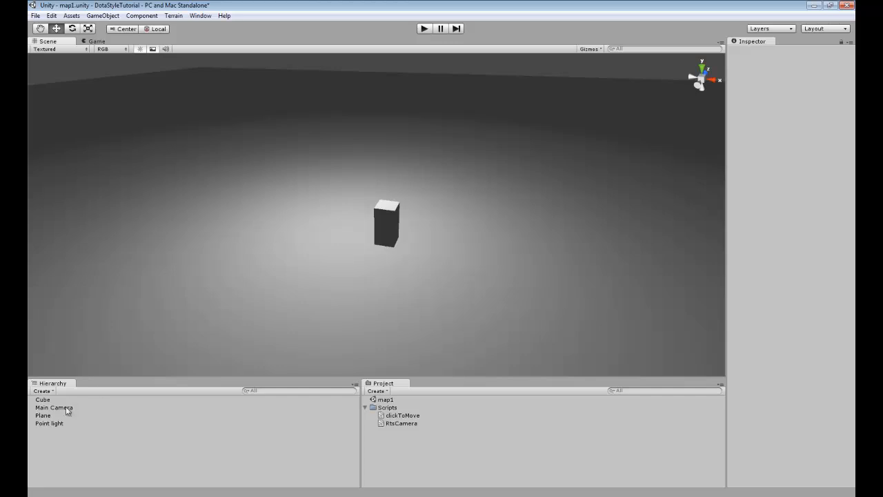
- Select Main Camera in the Hierarchy to show its preview and Rts Camera script values
left_click(54, 407)
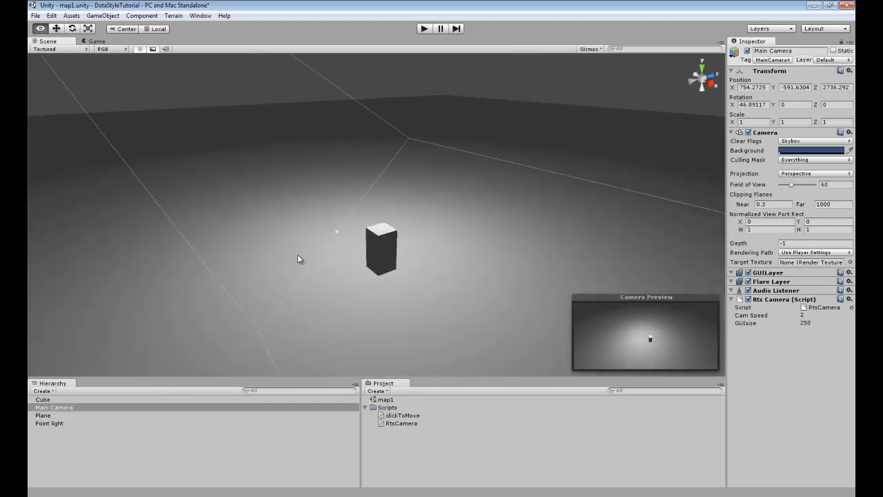
- Select the Cube player to show its Click To Move script and Character Controller
left_click(42, 400)
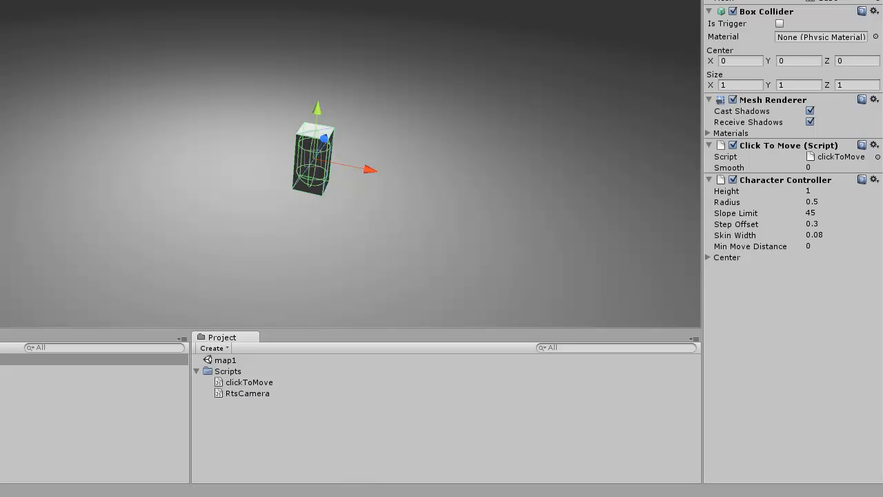
- Review the clickToMove script's Update raycast code in MonoDevelop, then return to Unity
double_click(248, 381)
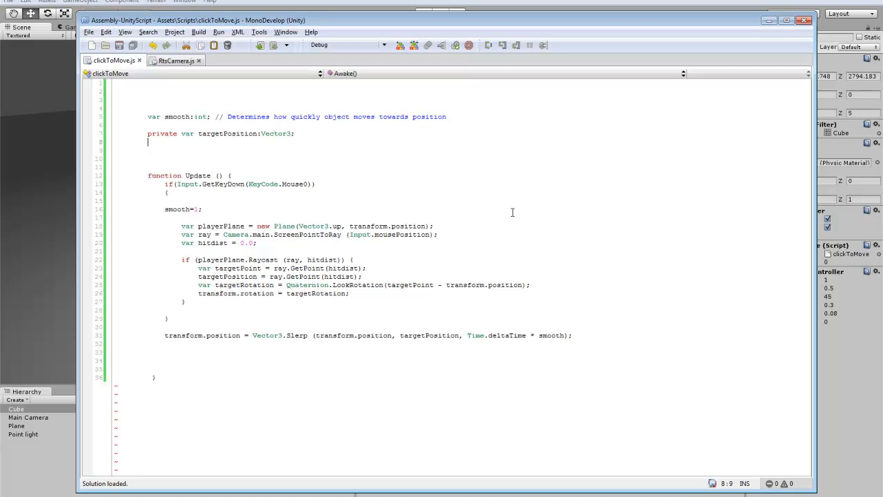
mouse_move(429, 245)
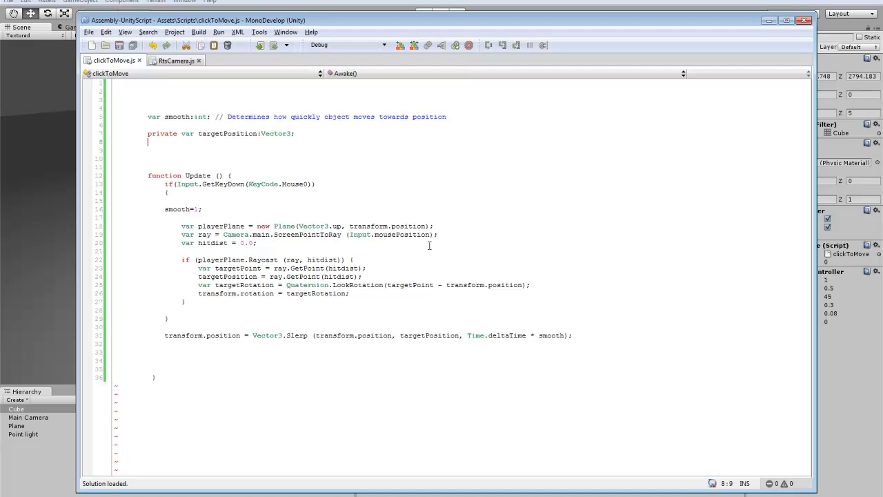
mouse_move(419, 227)
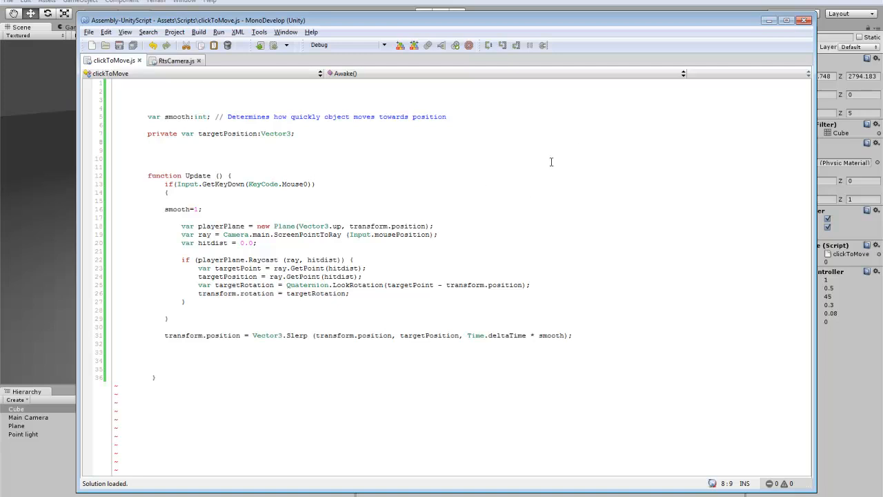
mouse_move(578, 254)
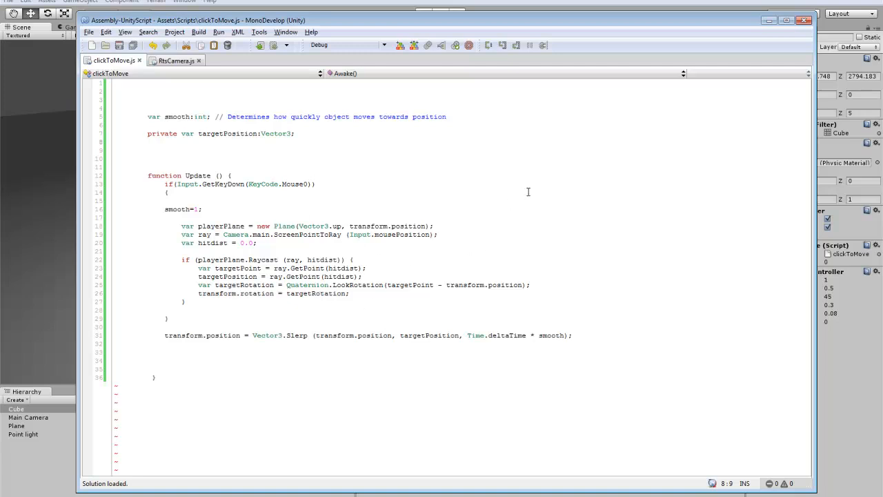
mouse_move(520, 200)
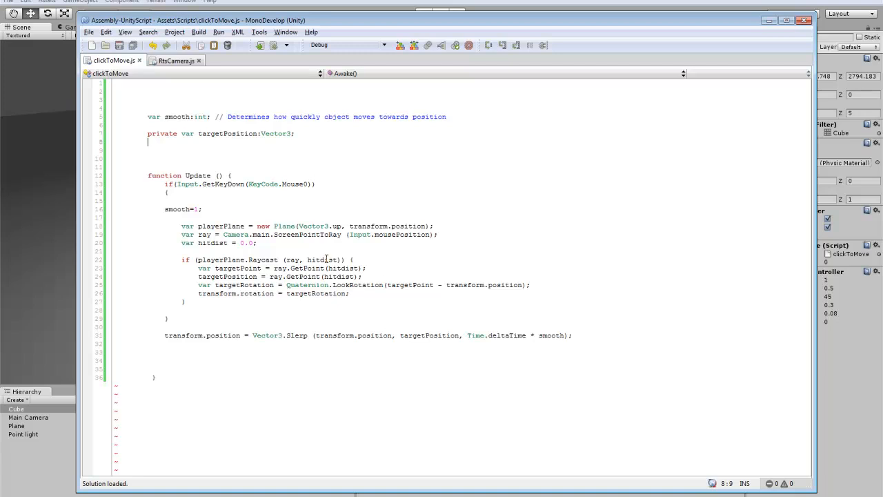
mouse_move(401, 274)
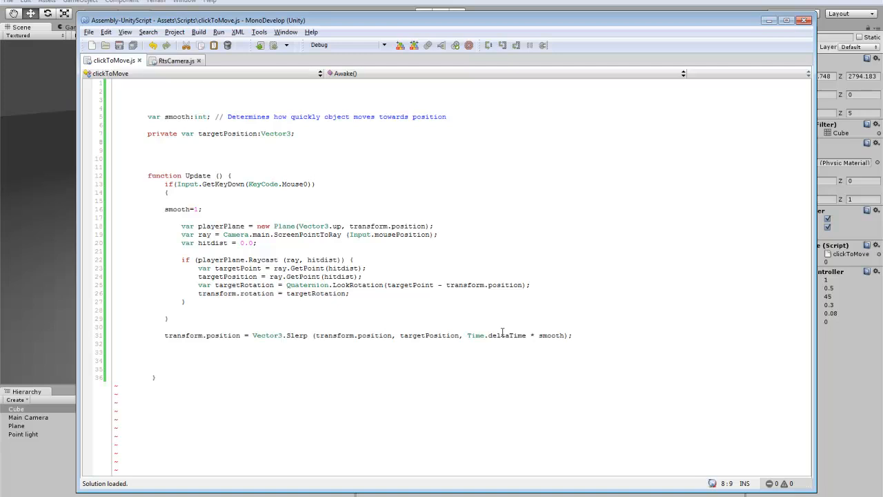
mouse_move(490, 335)
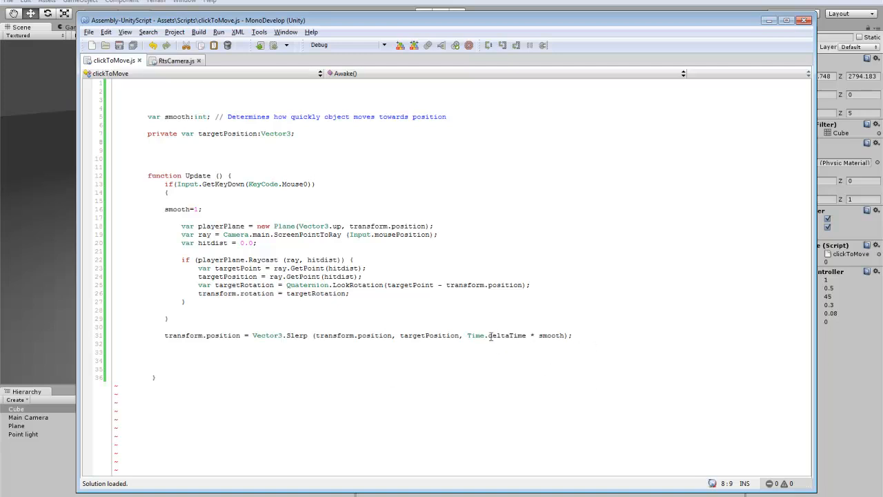
mouse_move(315, 177)
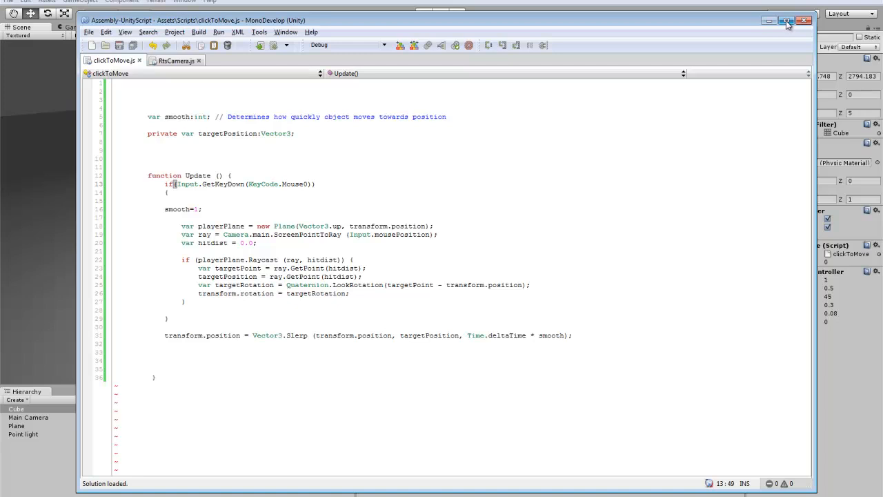
left_click(786, 21)
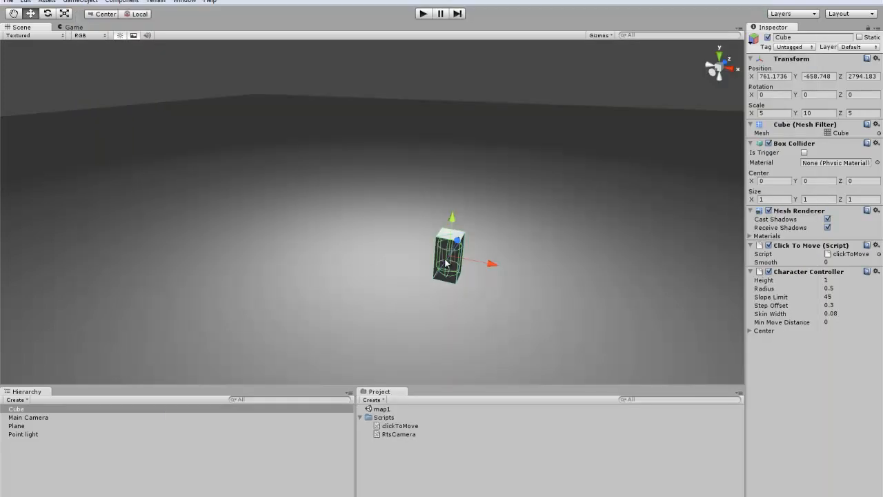